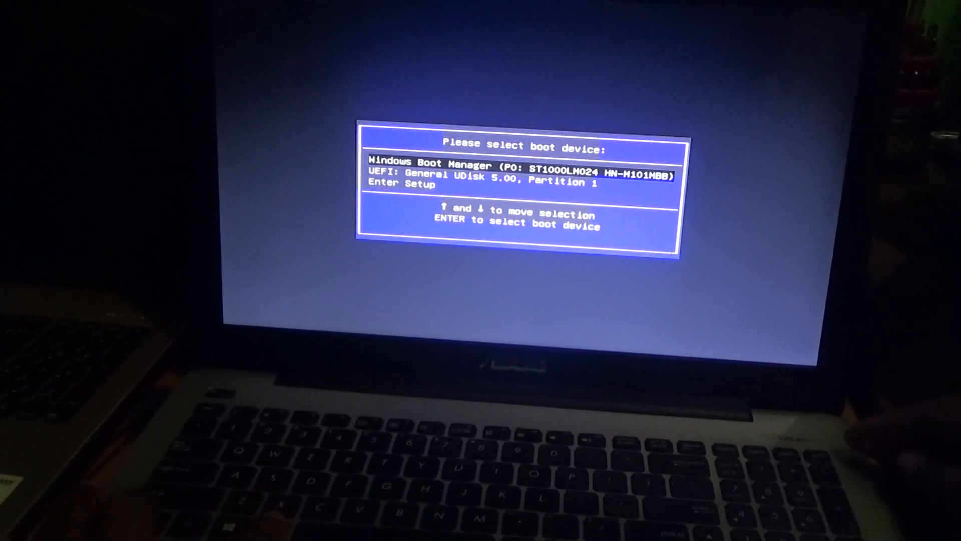
Step: Highlight the UEFI: General UDisk 5.00, Partition 1 entry as the boot device instead of Windows Boot Manager
key(enter)
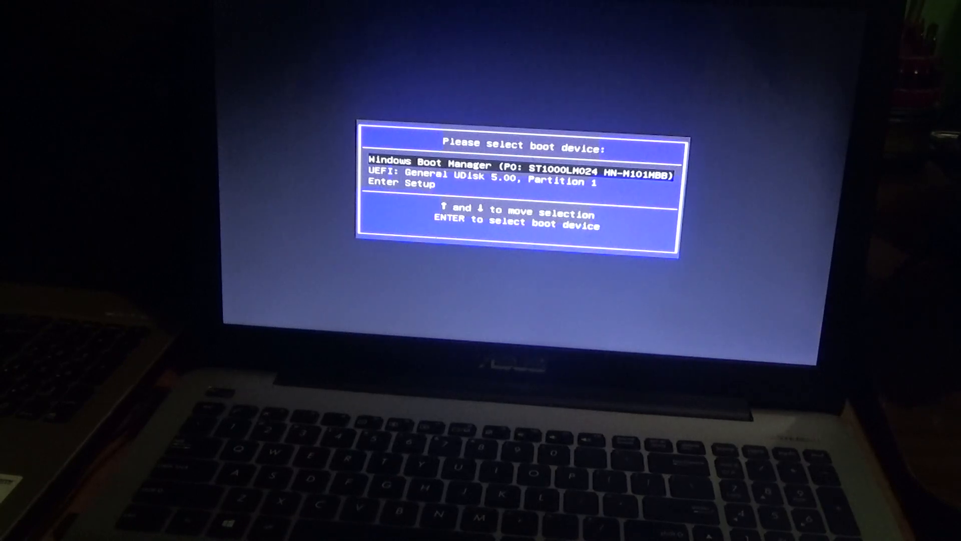
key(Down)
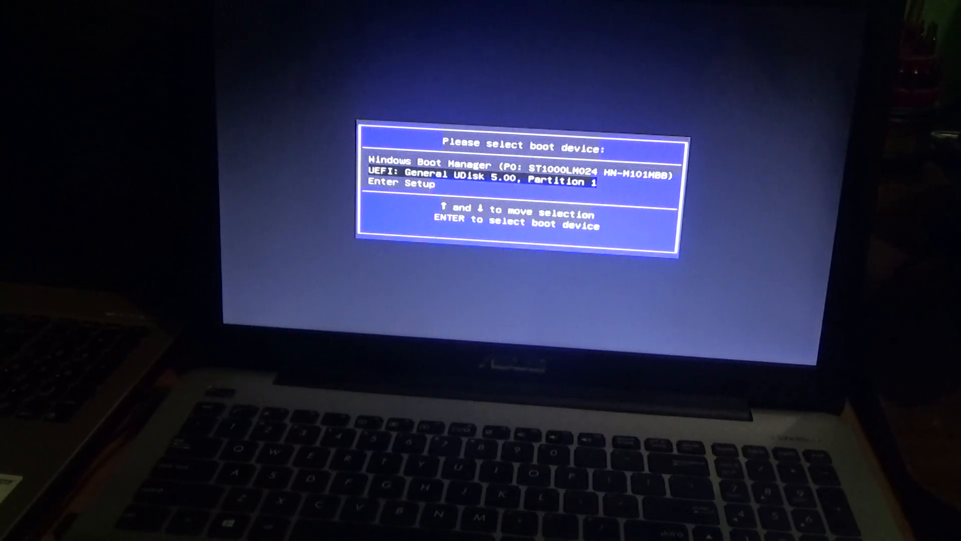